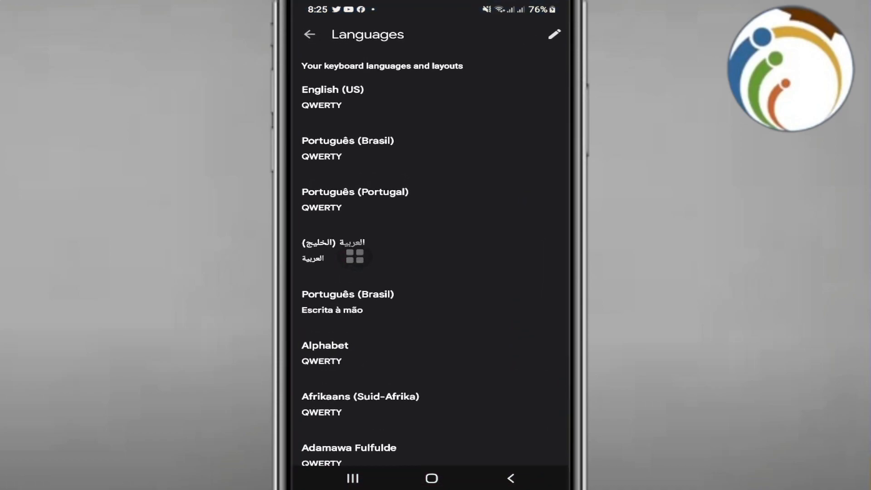
Step: Go back from the Languages screen to the main Gboard Settings list
left_click(309, 34)
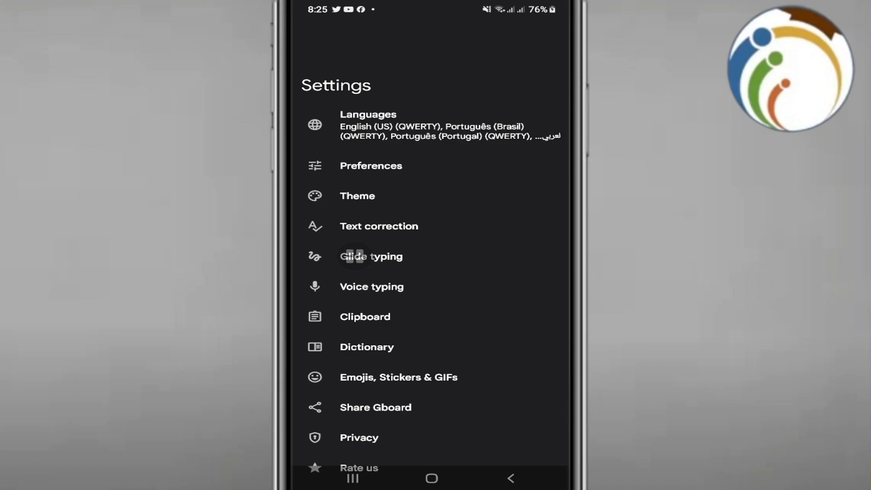
Step: Scroll past Emojis, Stickers & GIFs and close Gboard settings to the app screen
scroll("down", 3)
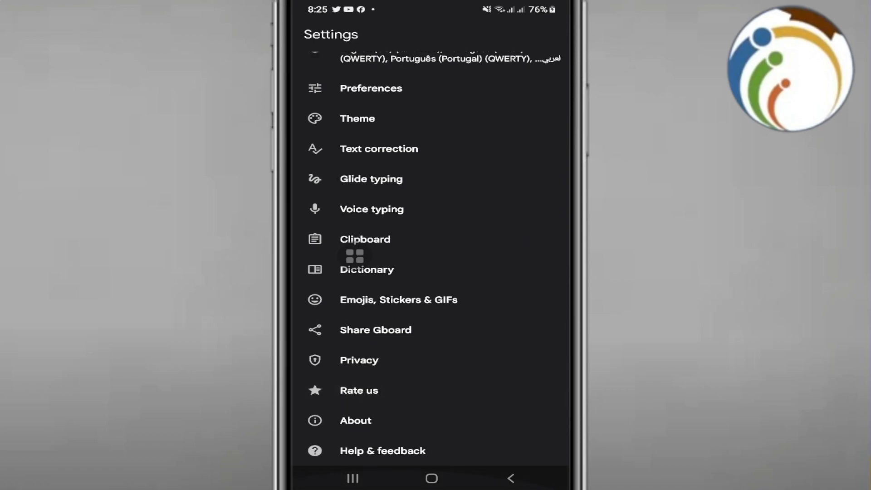
scroll("down", 3)
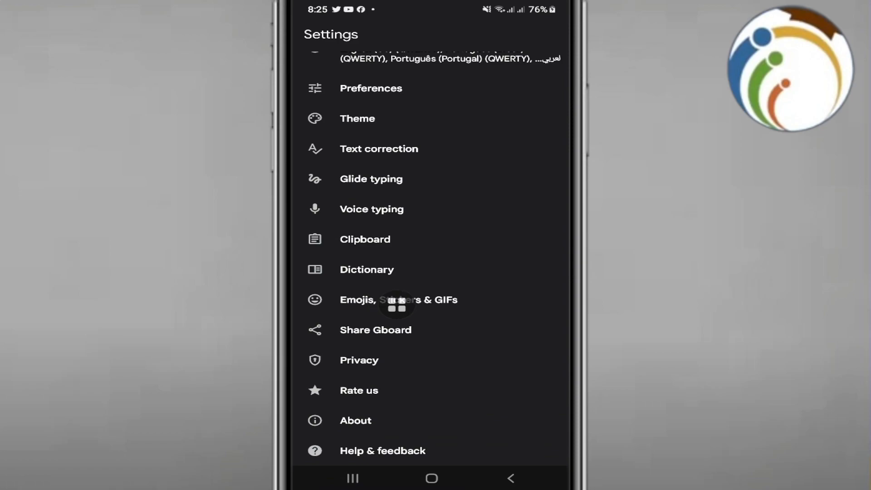
left_click(398, 299)
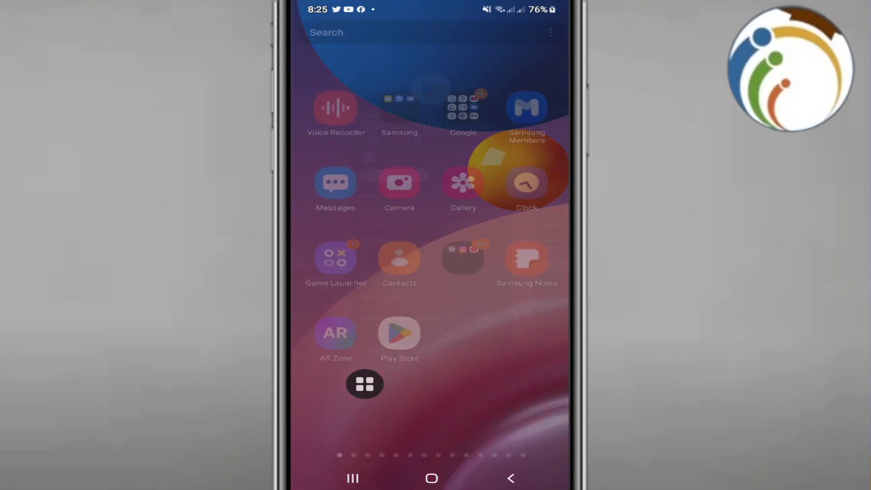
Step: Search the launcher for "note" and start a blank note in ColorNote
type("gb")
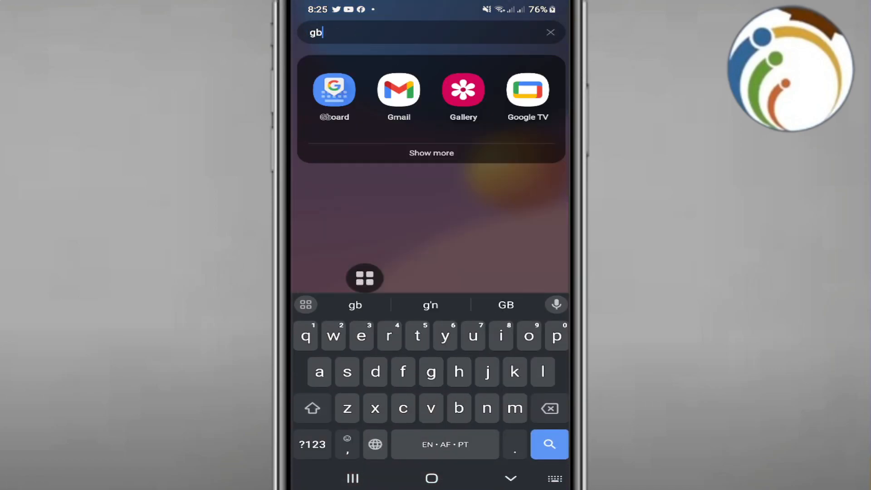
type("o")
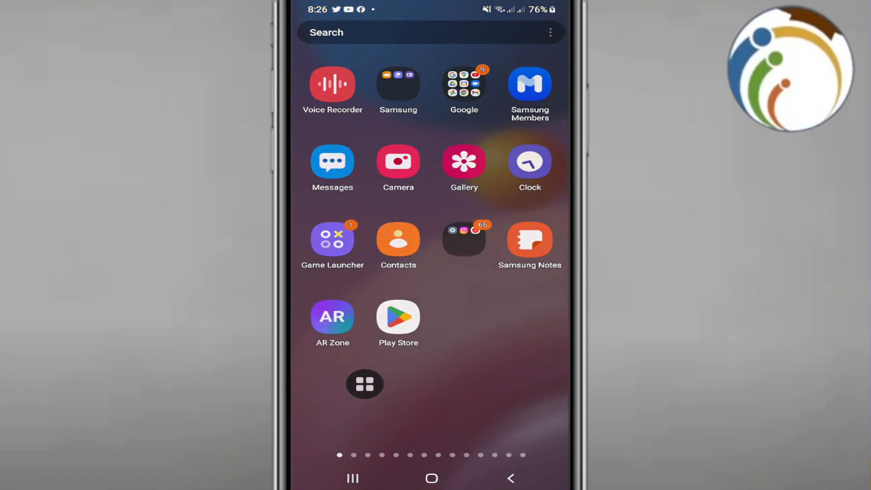
type("note")
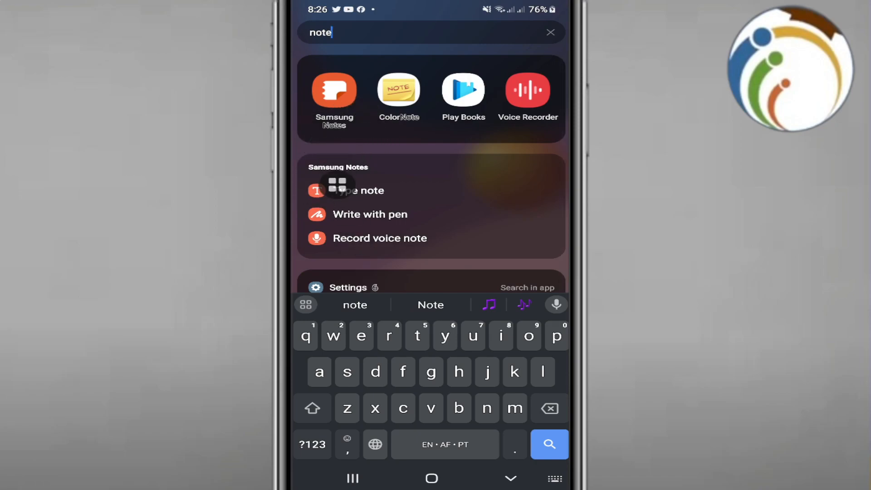
left_click(398, 89)
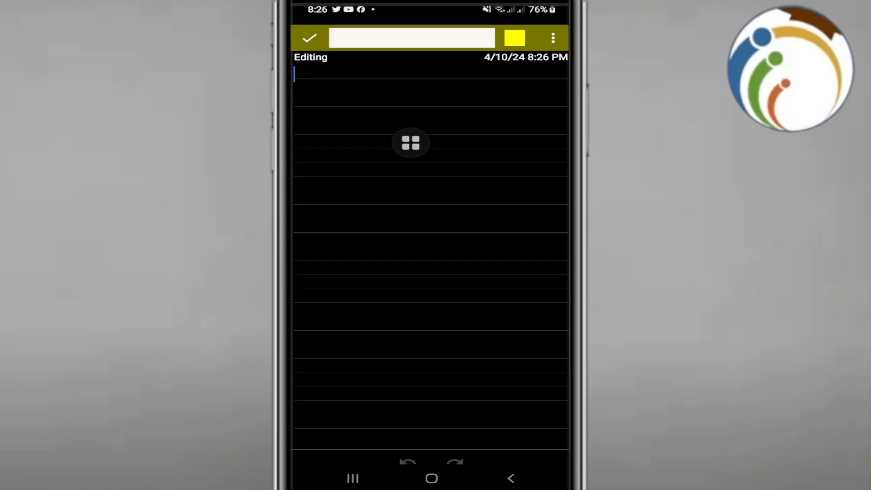
Step: Close the empty ColorNote note and reach the Samsung Notes All notes list
left_click(411, 75)
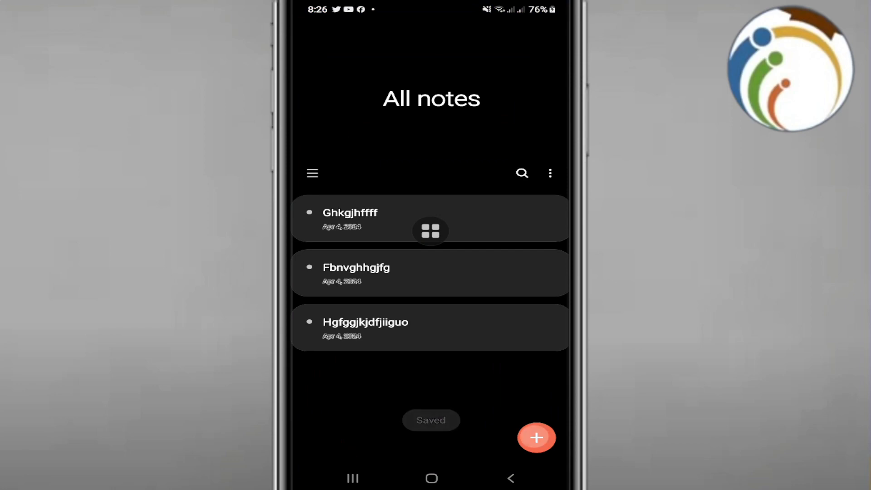
Step: Create a new note, insert the SATURDAY sloth-in-bed sticker, and place the cursor below it
left_click(535, 437)
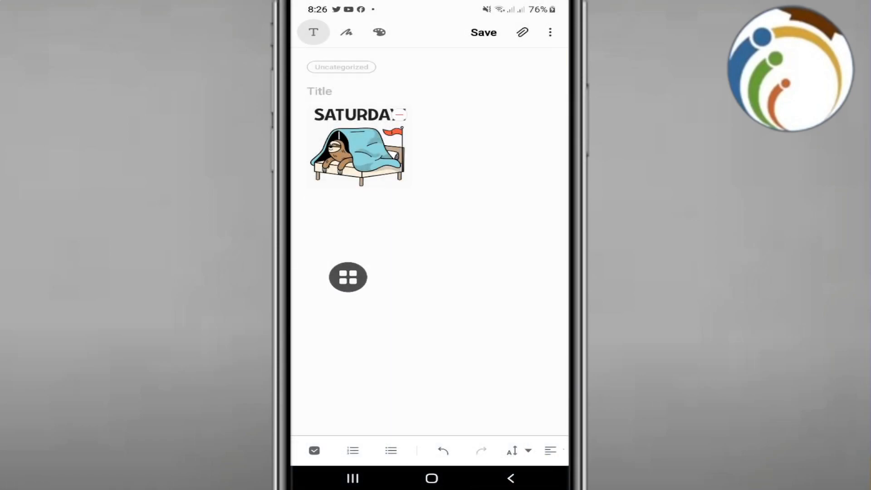
left_click(308, 202)
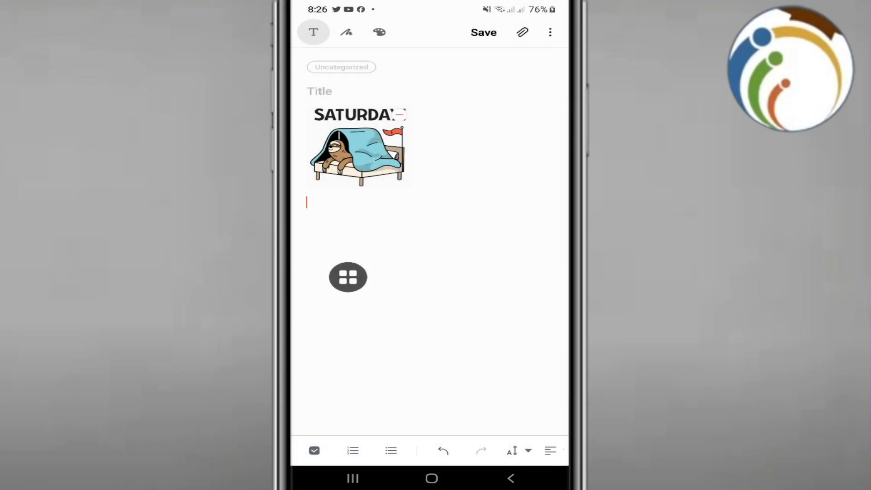